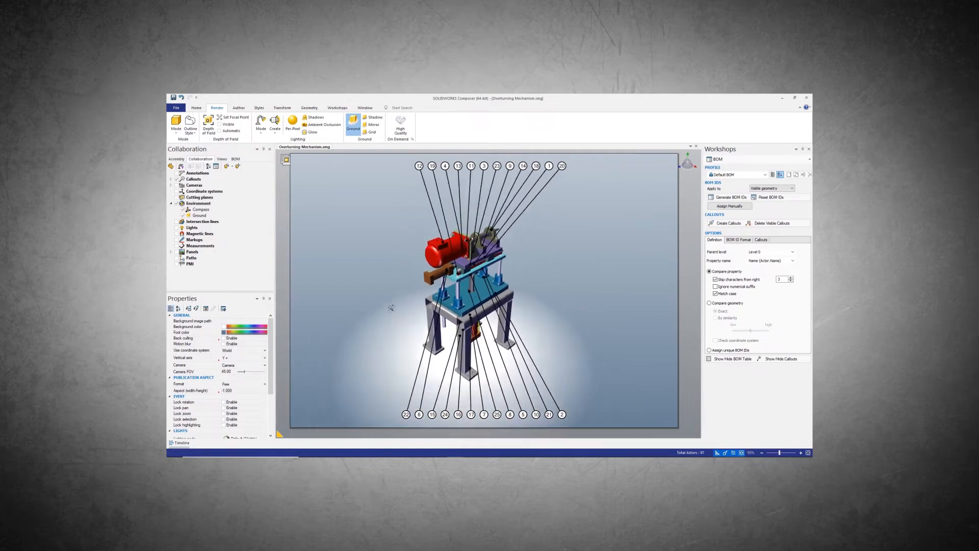
Clear the scene so the Overturning Mechanism shows as a plain shaded model
click(265, 341)
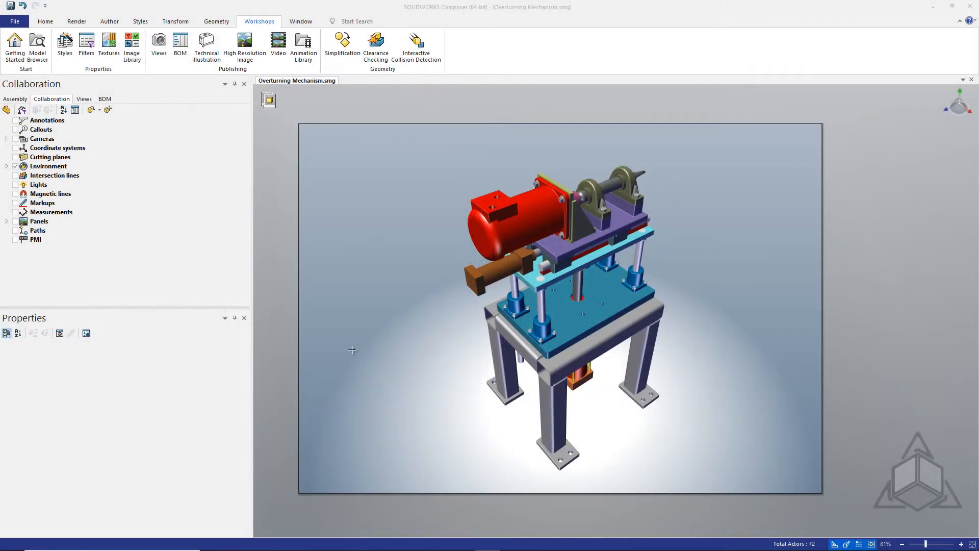
Create BOM ID callout balloons from the BOM workshop, then close the workshop
click(45, 21)
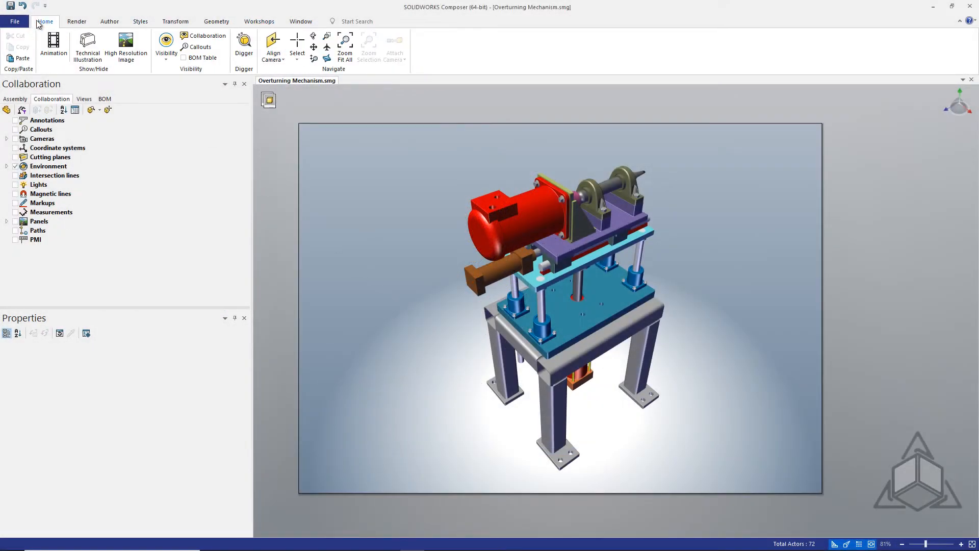
click(259, 20)
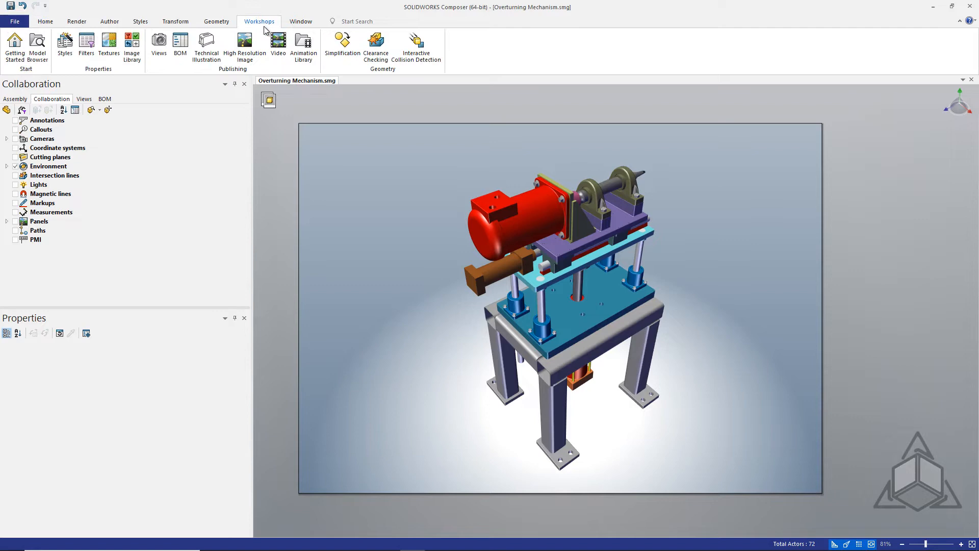
click(180, 41)
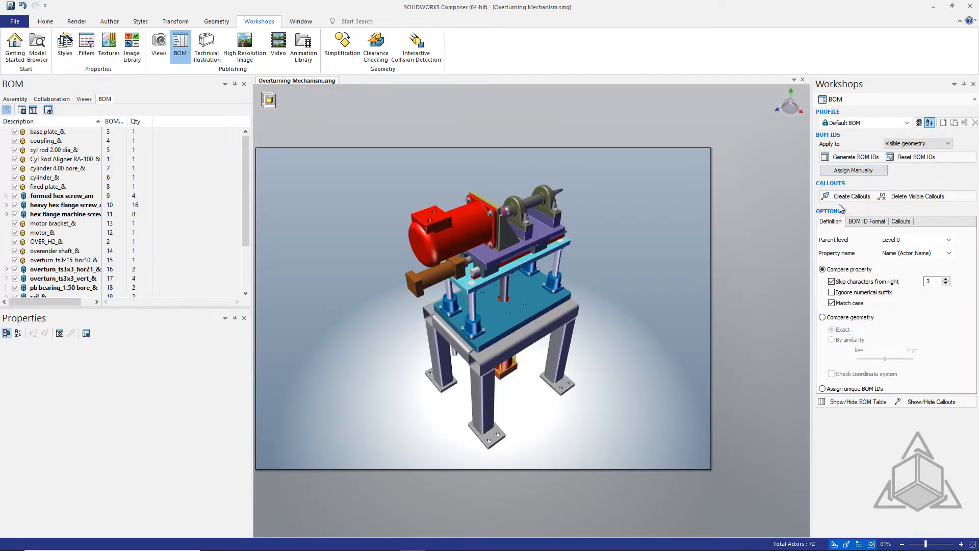
click(847, 196)
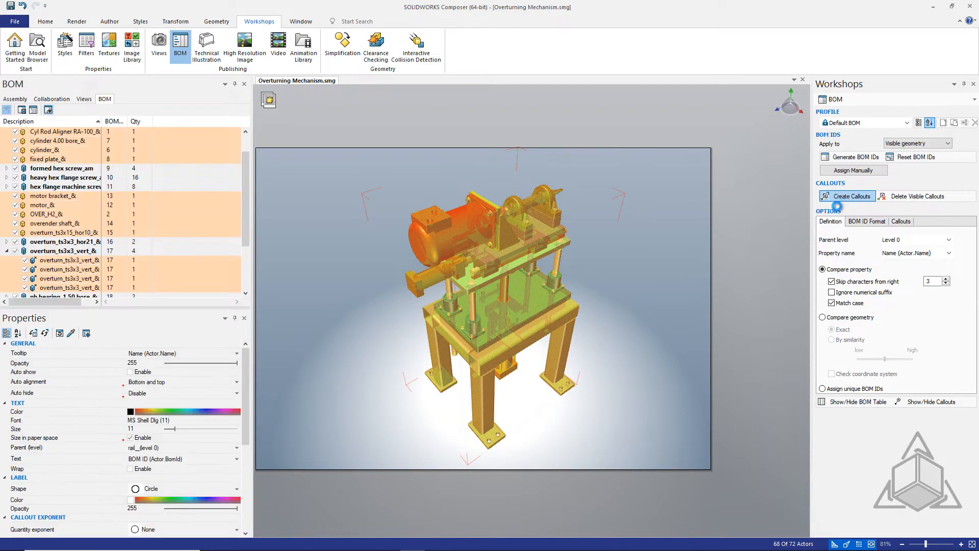
click(848, 196)
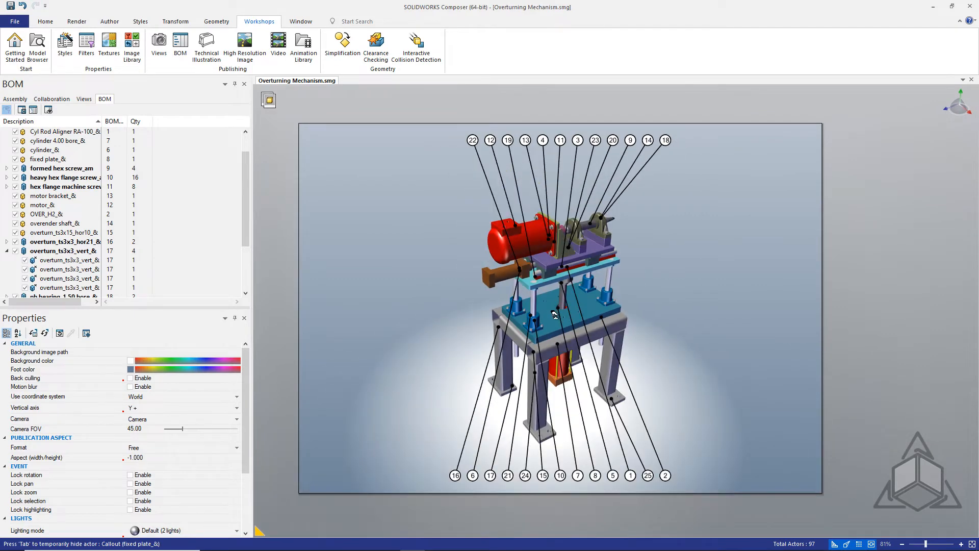
Nudge the camera view of the labelled assembly and bring up the File menu
drag(556, 314, 414, 339)
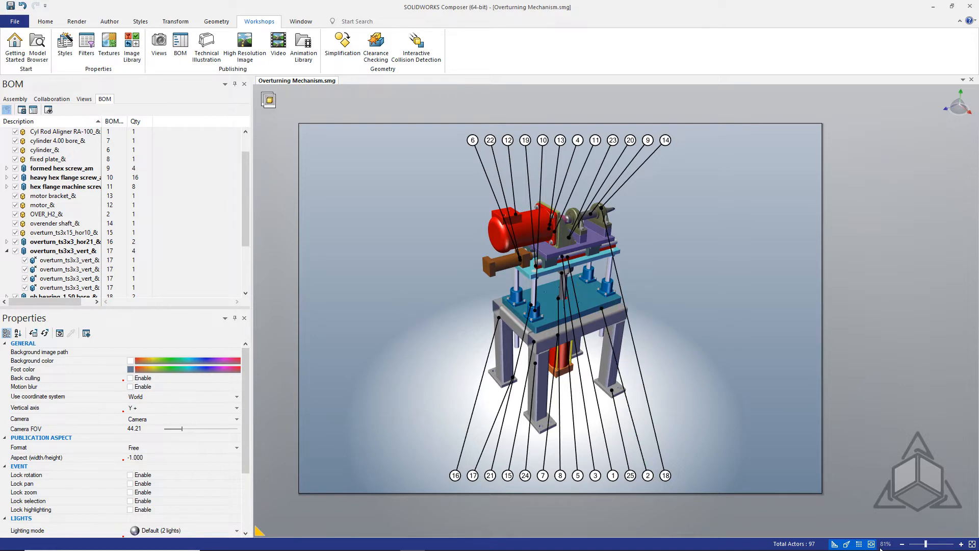
drag(749, 385, 868, 522)
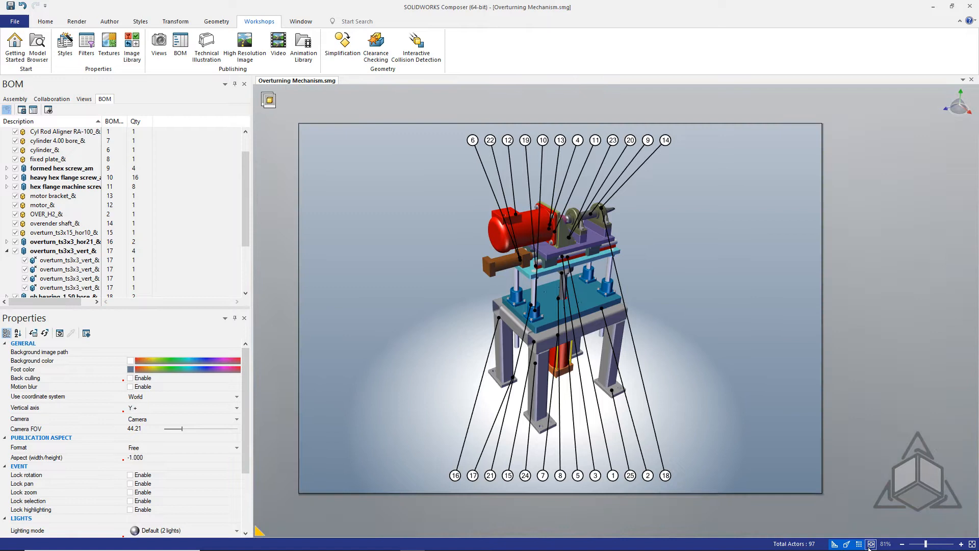
mouse_move(383, 300)
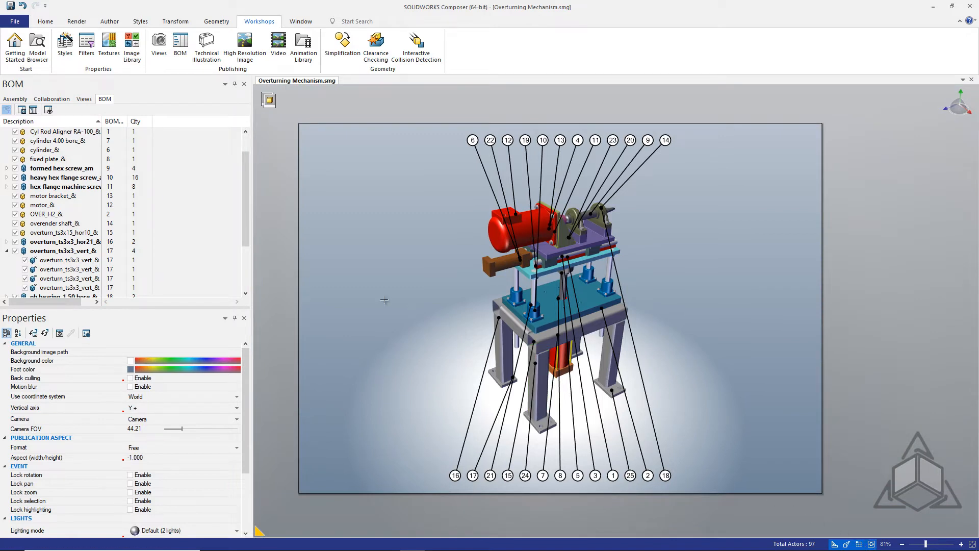
mouse_move(380, 303)
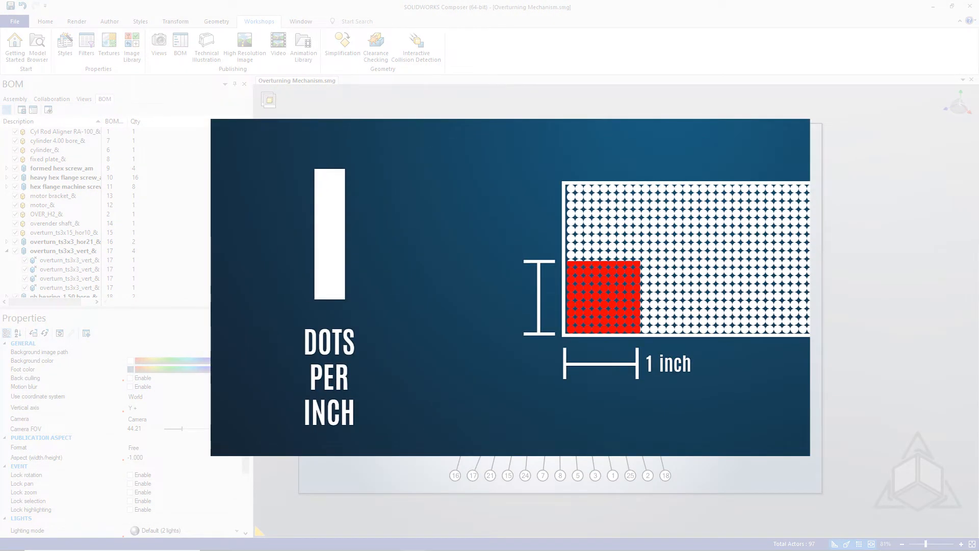
click(18, 20)
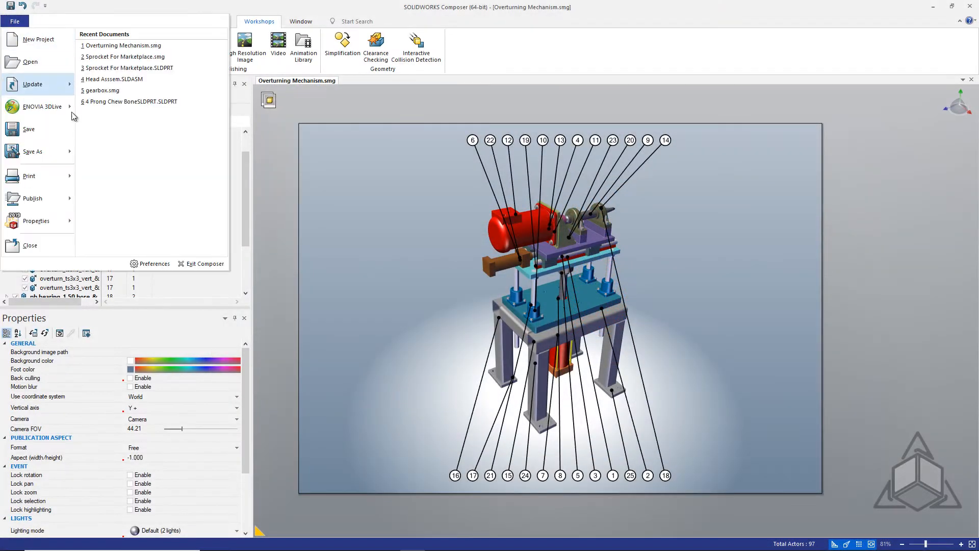
Show the Navigation preferences where Shift gives Pan paper and Zoom paper
click(154, 263)
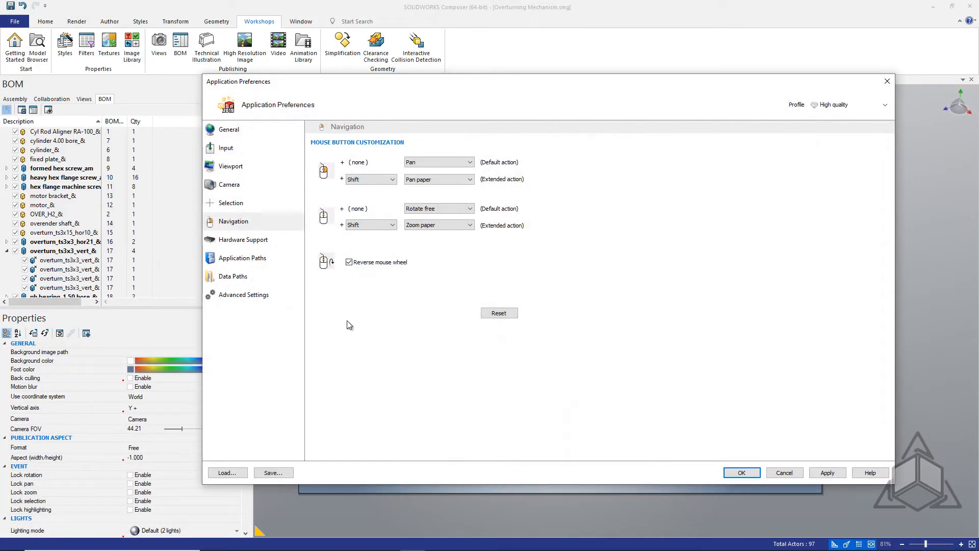
mouse_move(476, 276)
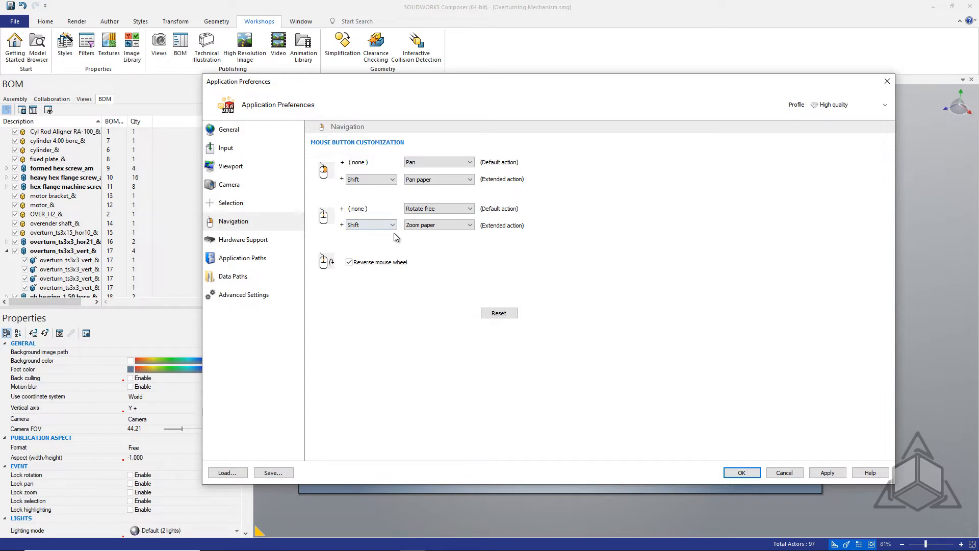
mouse_move(433, 235)
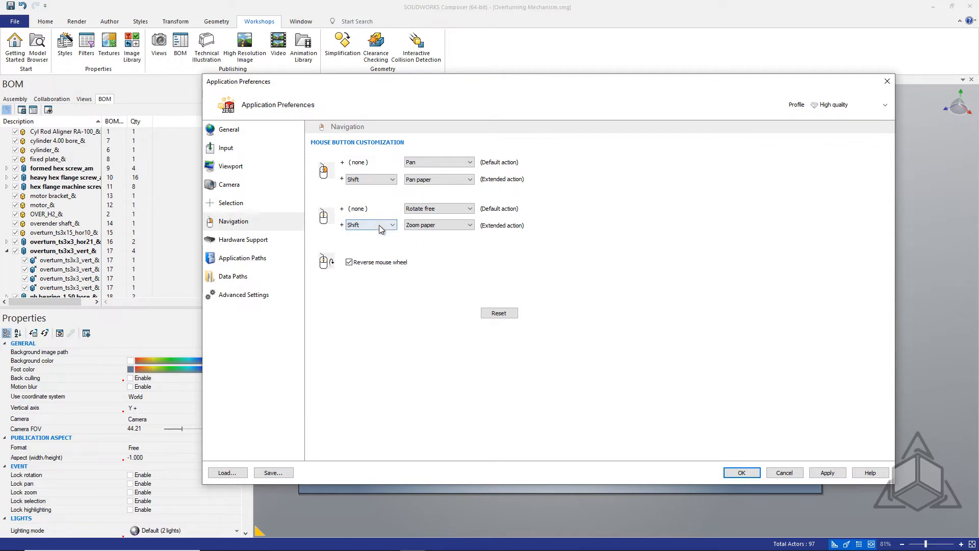
mouse_move(428, 245)
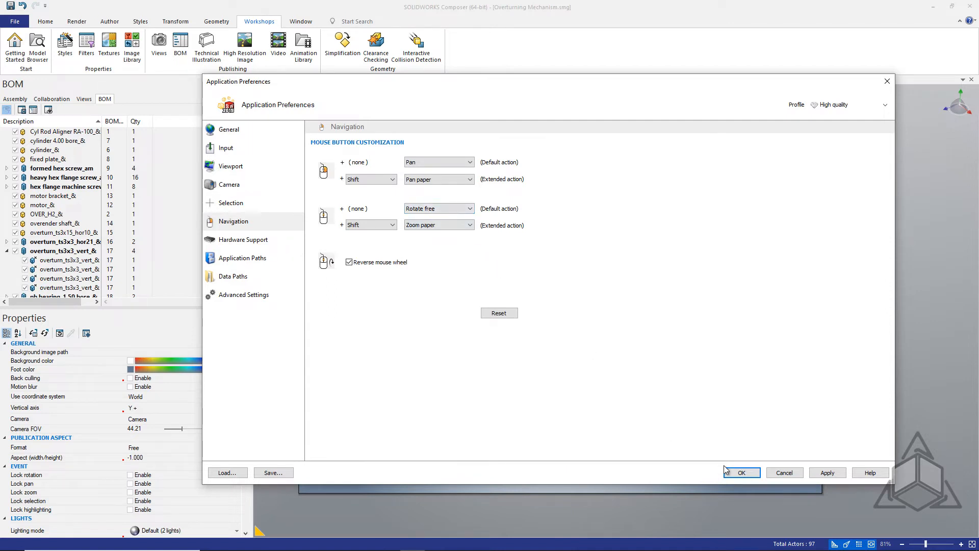
Accept the Application Preferences, keeping the paper pan and zoom settings
click(741, 472)
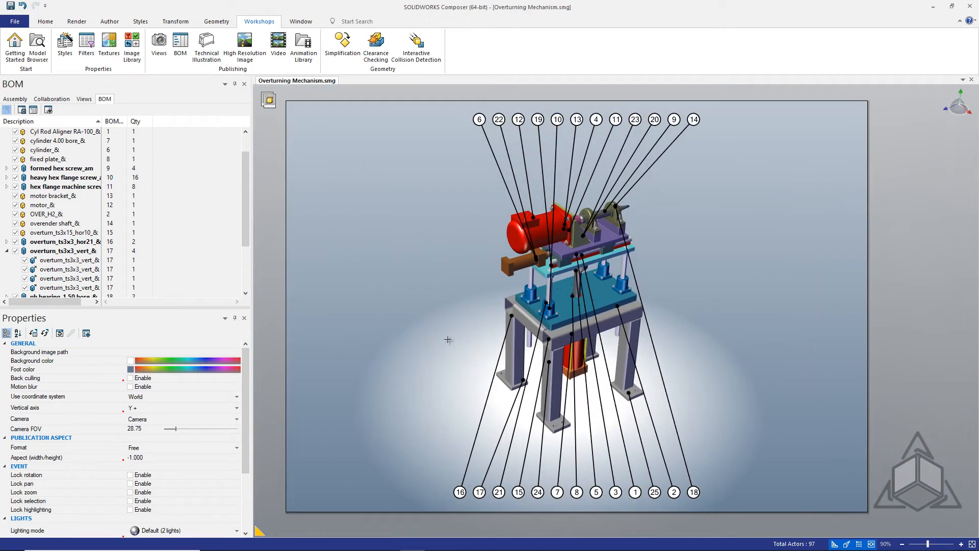
mouse_move(408, 312)
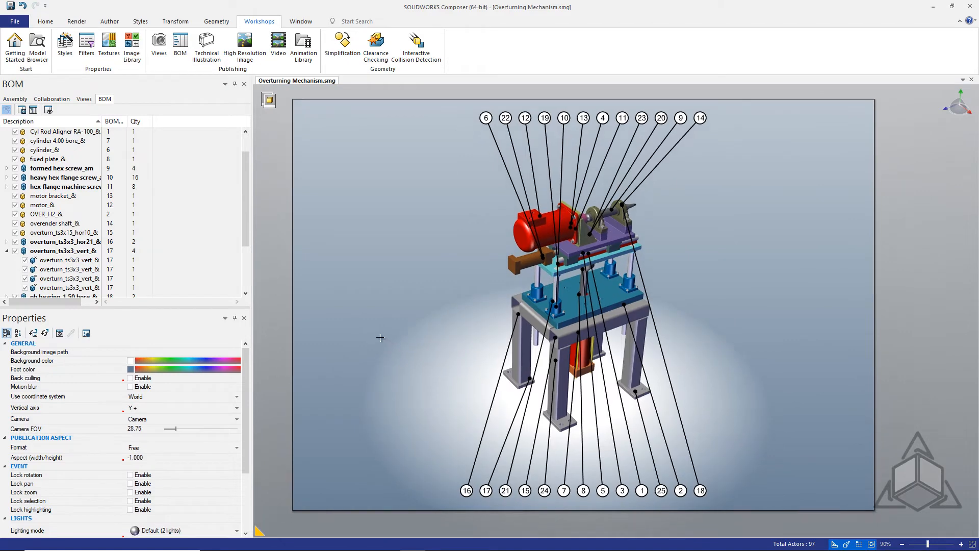
Select all callouts in the Collaboration tree and set Auto alignment to Perimetric
click(51, 99)
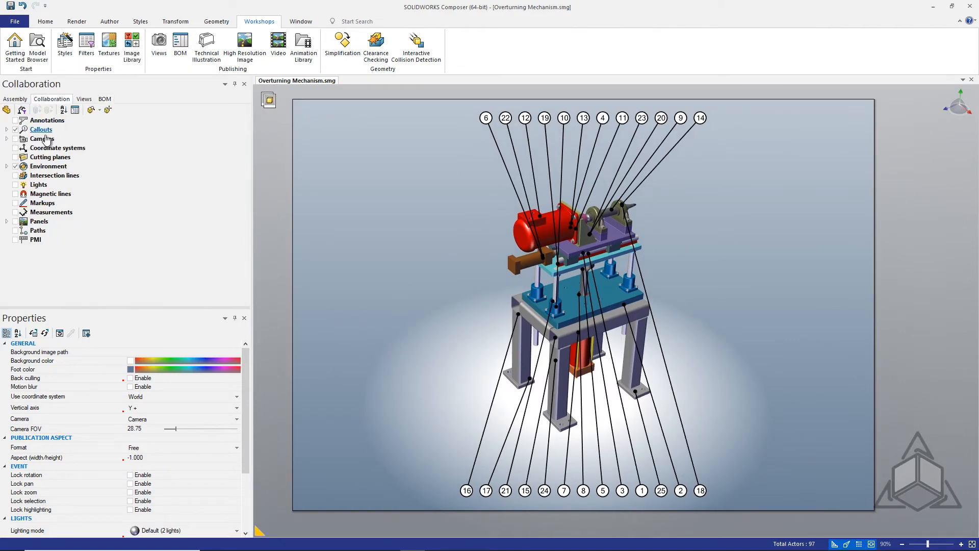
click(41, 130)
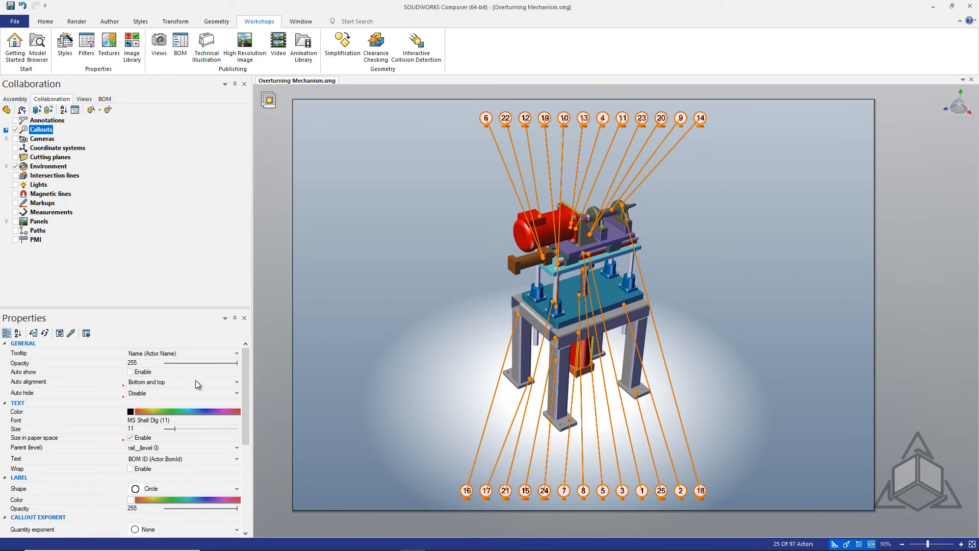
click(237, 382)
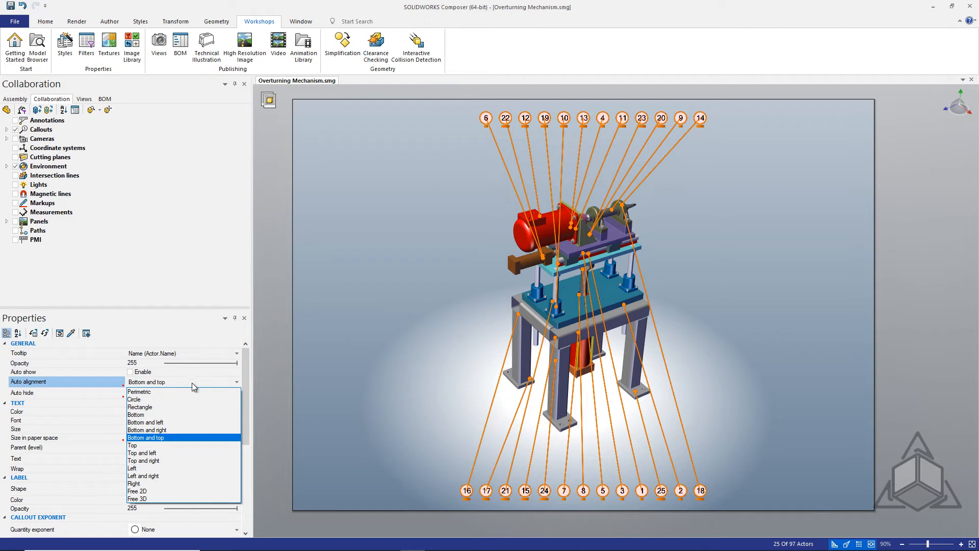
click(139, 392)
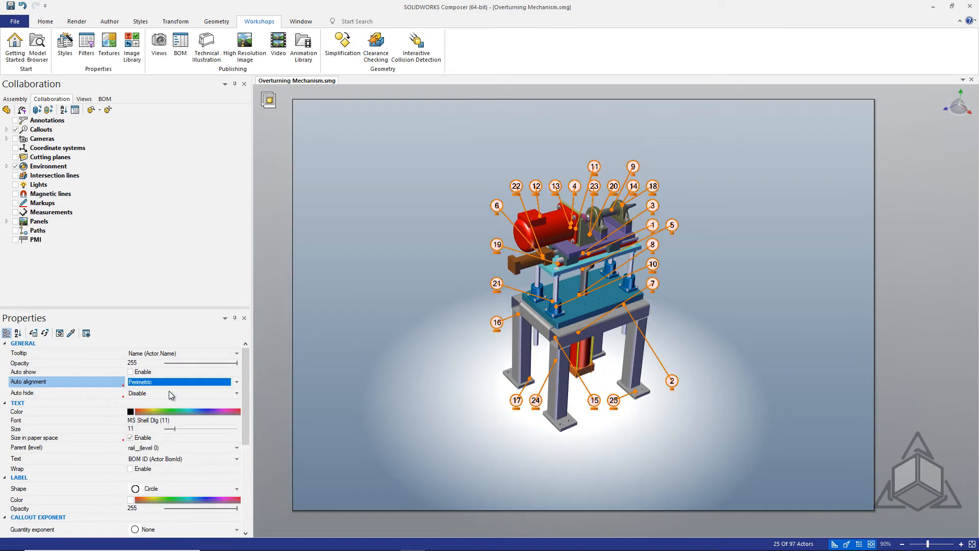
mouse_move(445, 288)
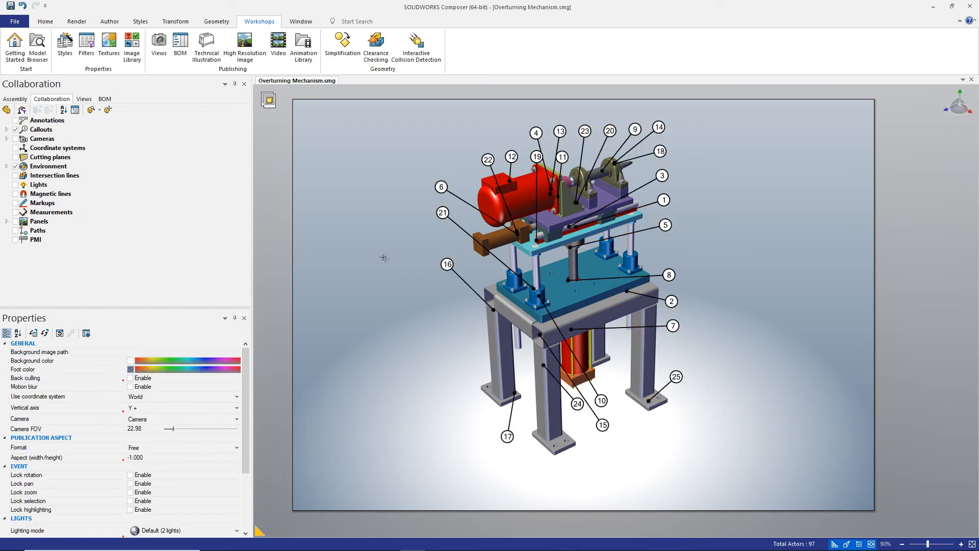
mouse_move(375, 254)
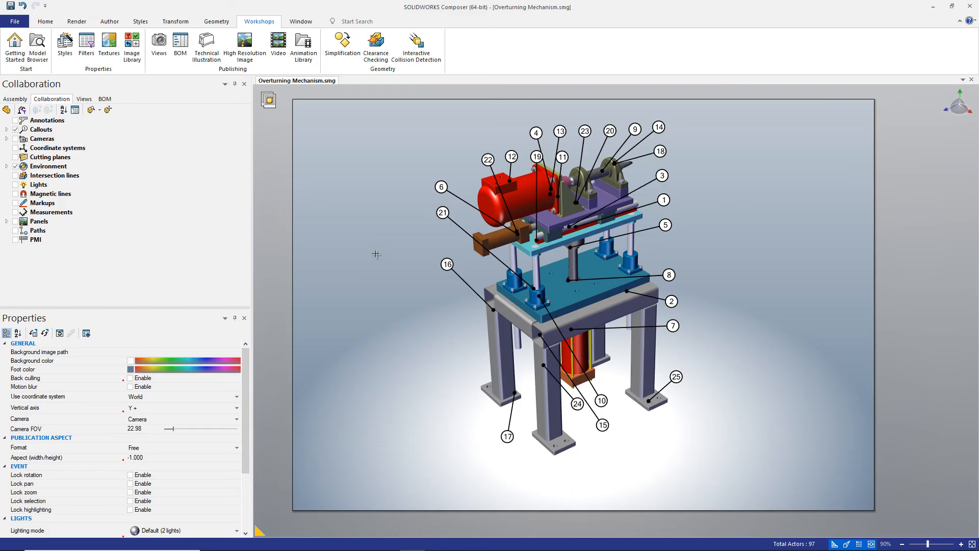